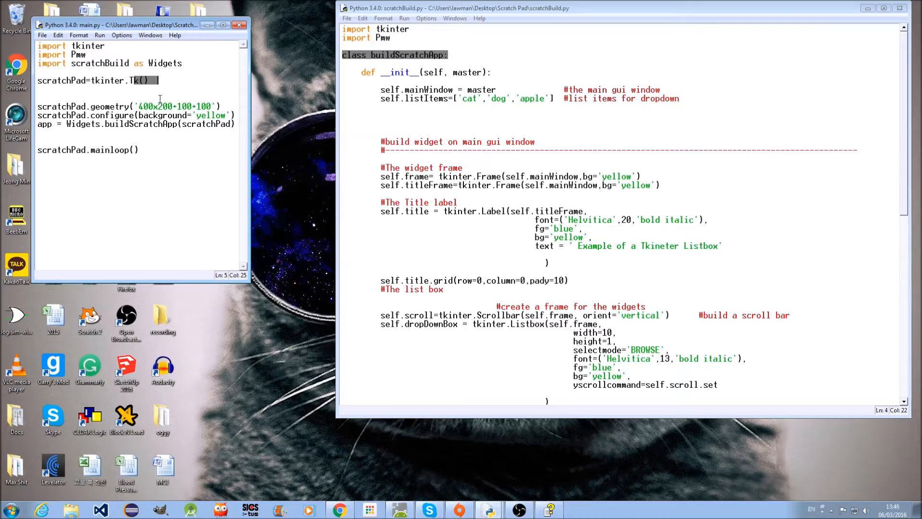
Review the Tk() window creation, app build, scrollbar creation and listbox grid placement lines.
{"action": "left_click_drag", "start_coordinate": [39, 105], "coordinate": [236, 124]}
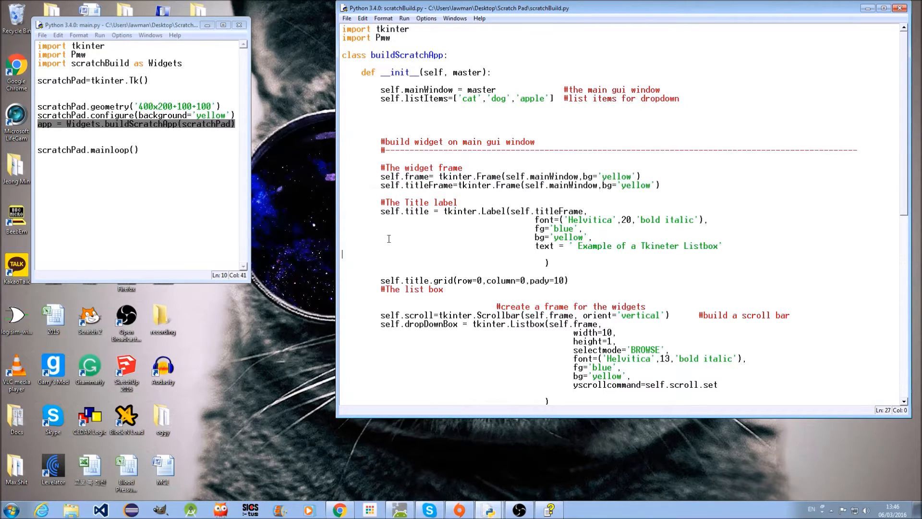
{"action": "left_click_drag", "start_coordinate": [382, 202], "coordinate": [444, 294]}
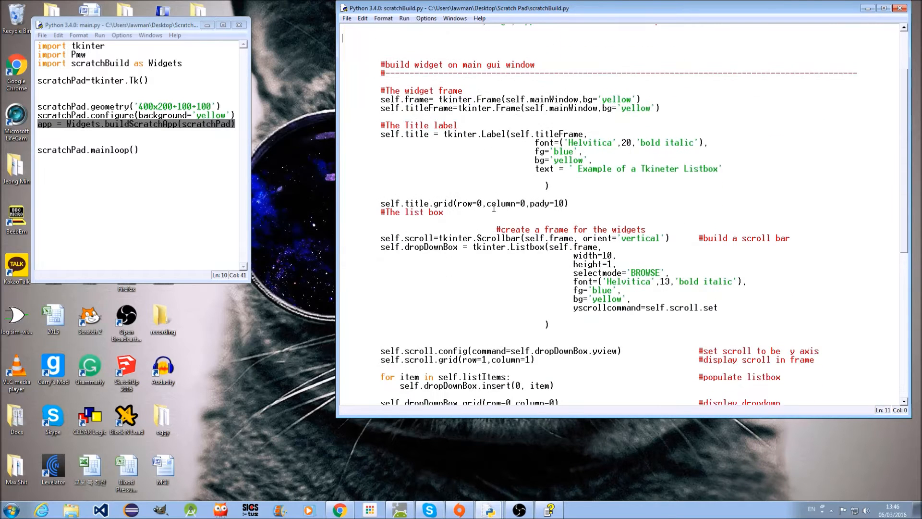
{"action": "scroll", "scroll_direction": "down", "scroll_amount": 3}
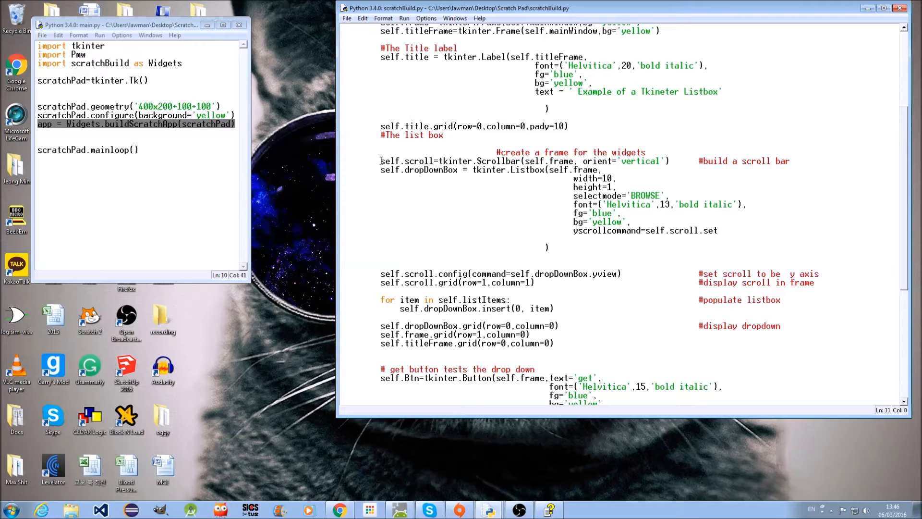
{"action": "triple_click", "coordinate": [524, 160]}
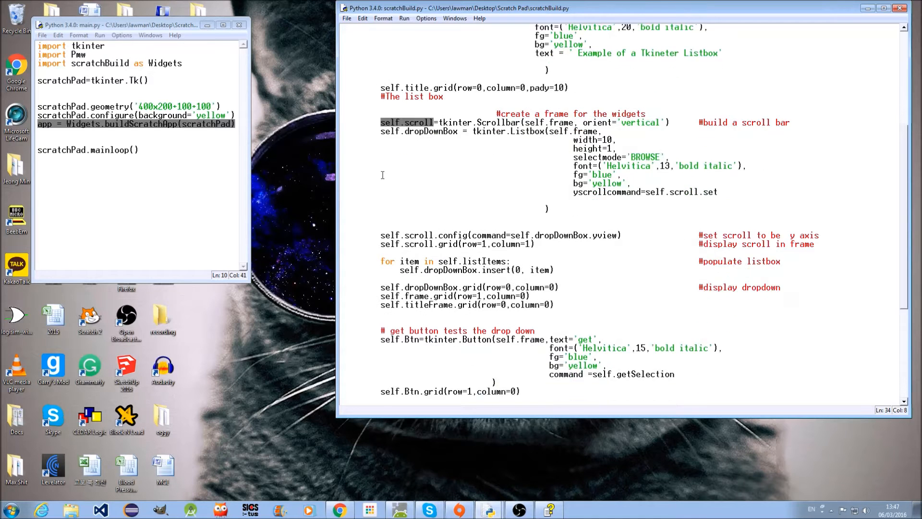
{"action": "scroll", "scroll_direction": "down", "scroll_amount": 3}
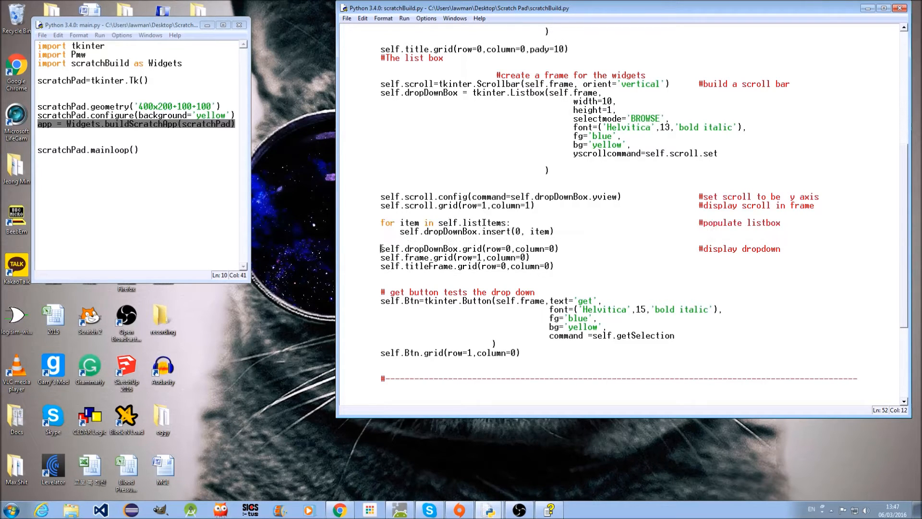
{"action": "triple_click", "coordinate": [467, 247]}
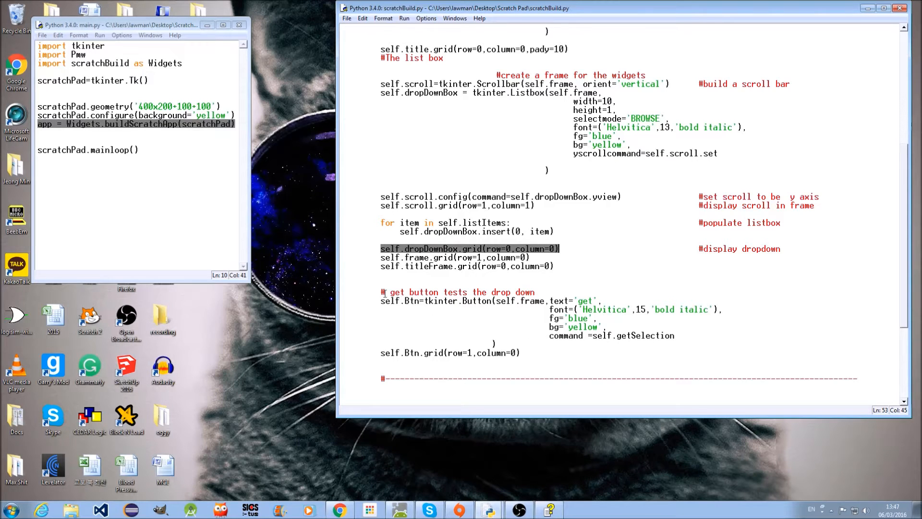
Review the get button block, its getSelection command reference and the value variable checks.
{"action": "left_click_drag", "start_coordinate": [381, 292], "coordinate": [519, 353]}
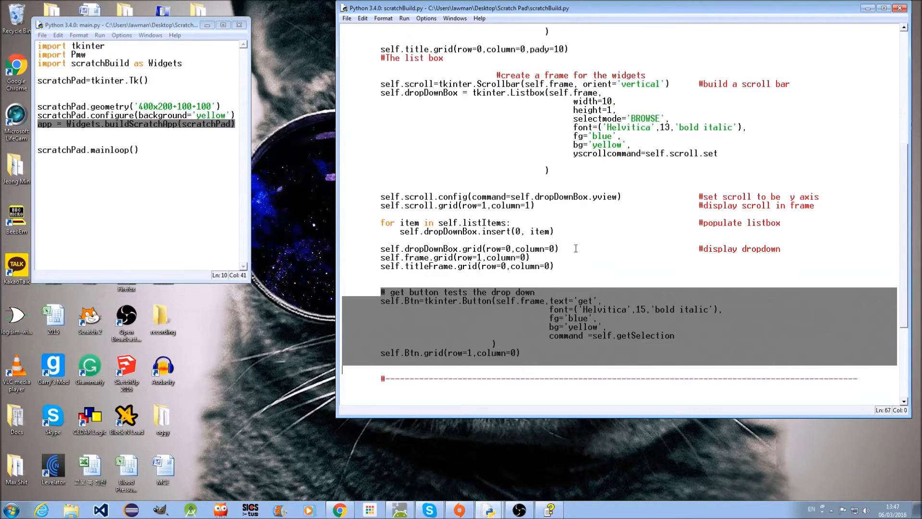
{"action": "left_click", "coordinate": [593, 335]}
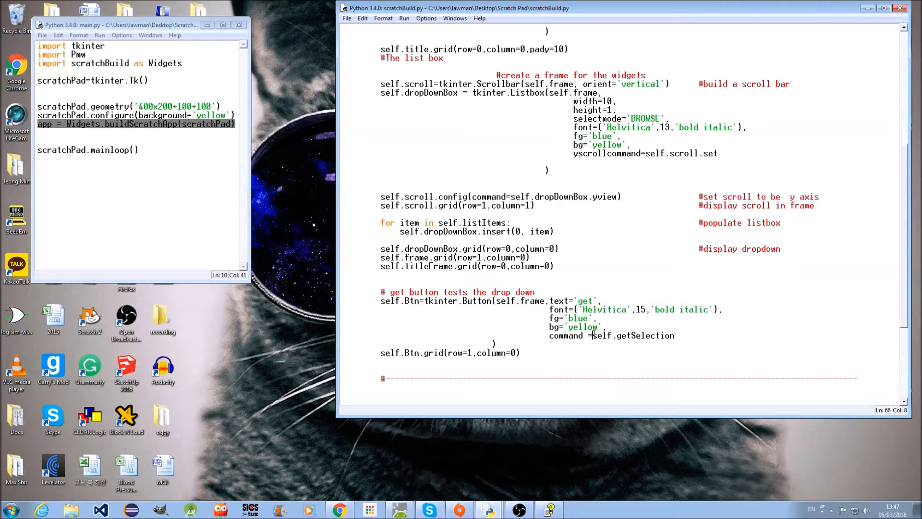
{"action": "double_click", "coordinate": [632, 335]}
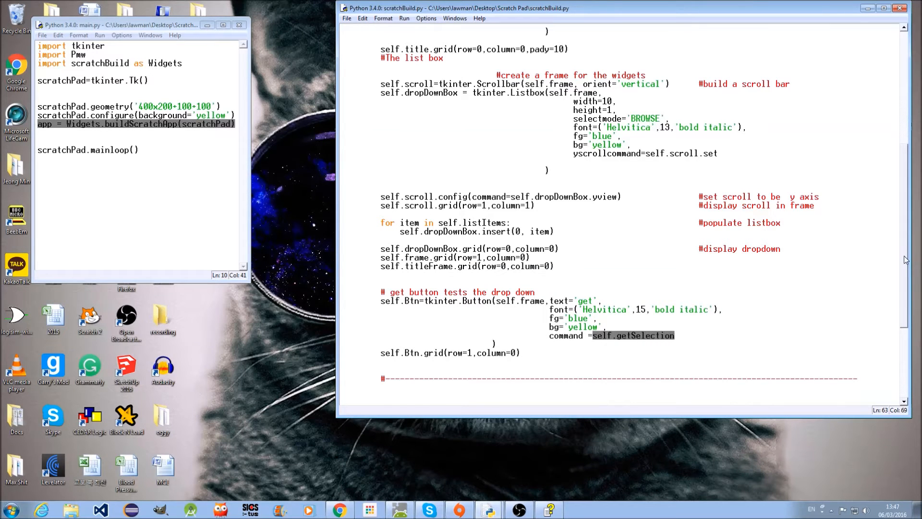
{"action": "scroll", "scroll_direction": "down", "scroll_amount": 3}
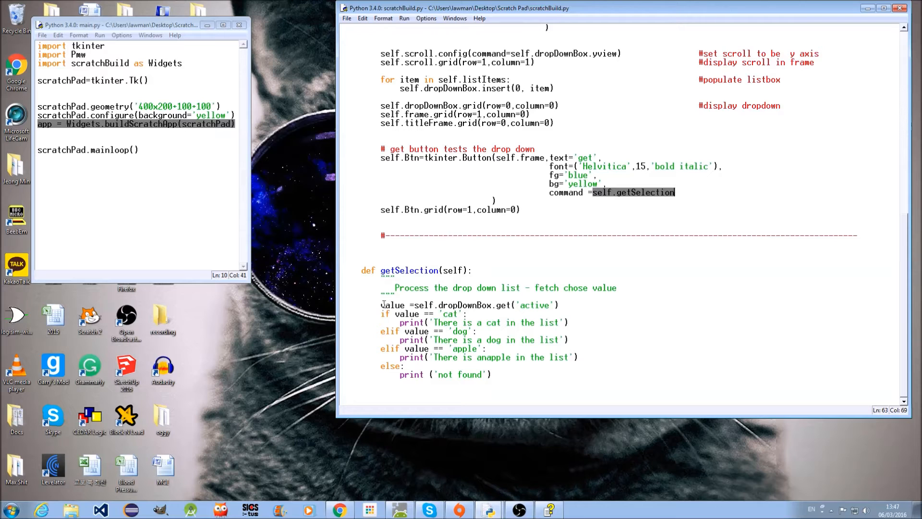
{"action": "double_click", "coordinate": [392, 305]}
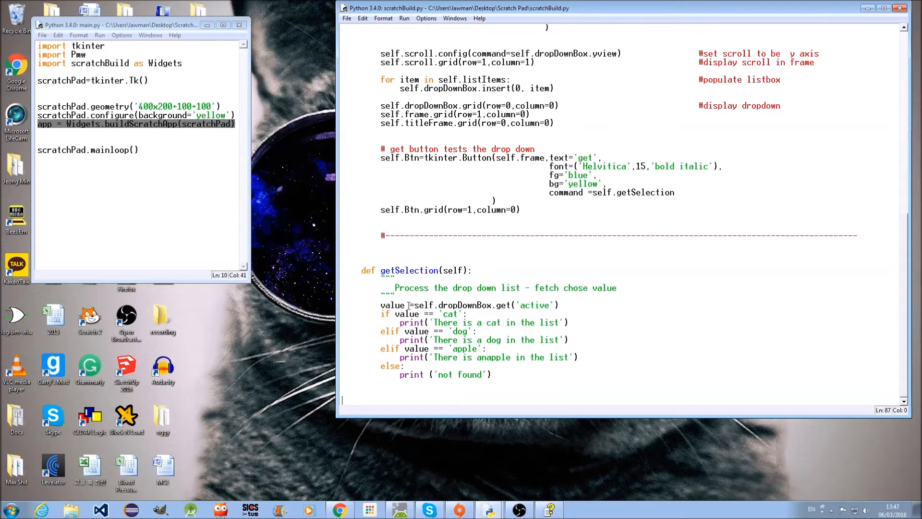
{"action": "double_click", "coordinate": [392, 304]}
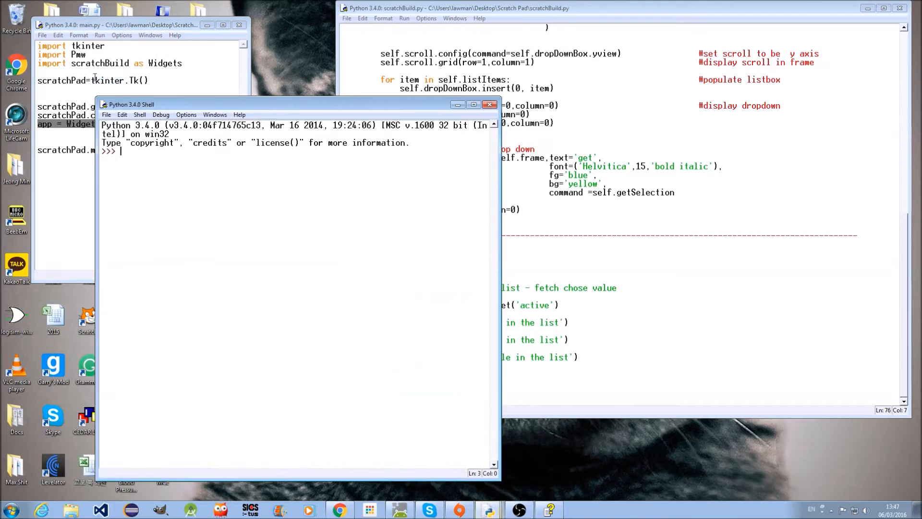
Run main.py with F5 and print the apple, dog and cat listbox selections via the get button.
{"action": "key", "text": "F5"}
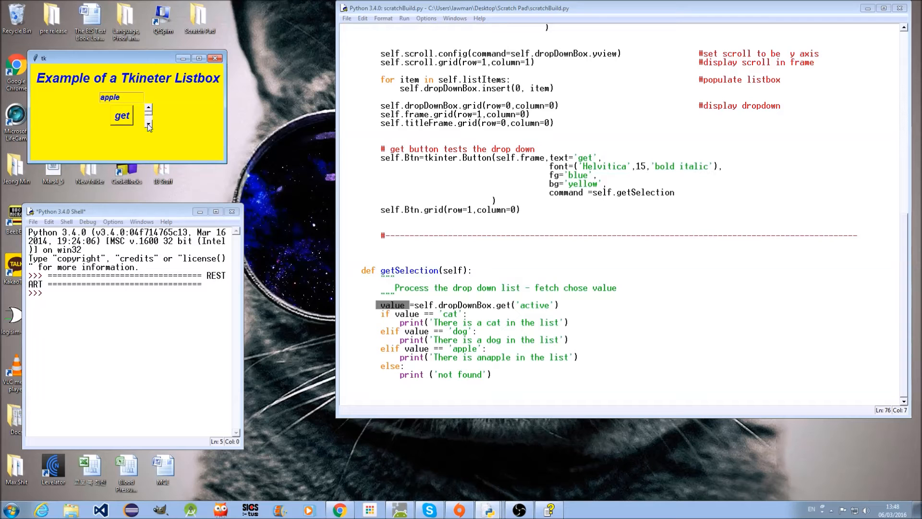
{"action": "left_click", "coordinate": [118, 97]}
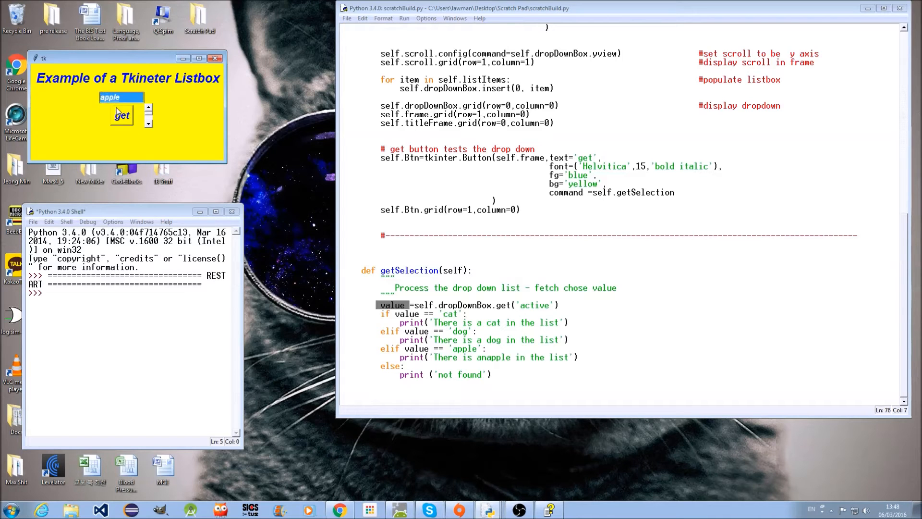
{"action": "left_click", "coordinate": [122, 115]}
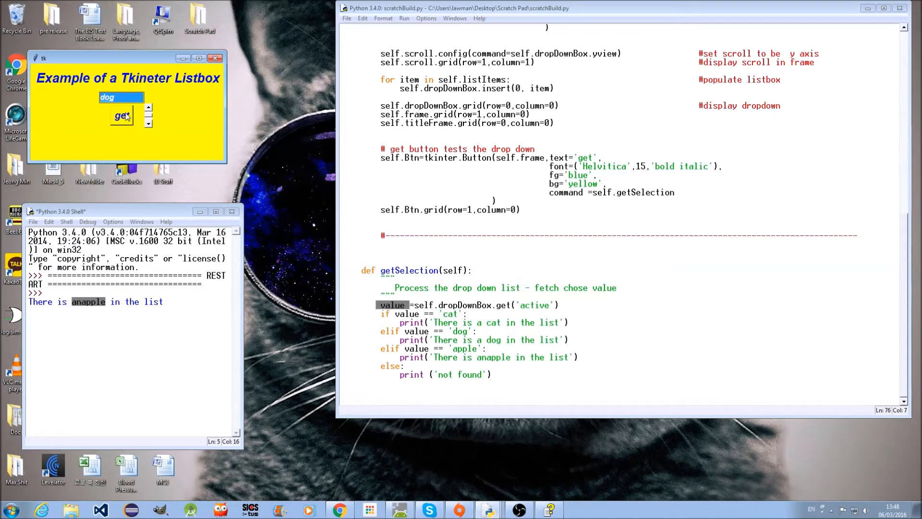
{"action": "left_click", "coordinate": [122, 115]}
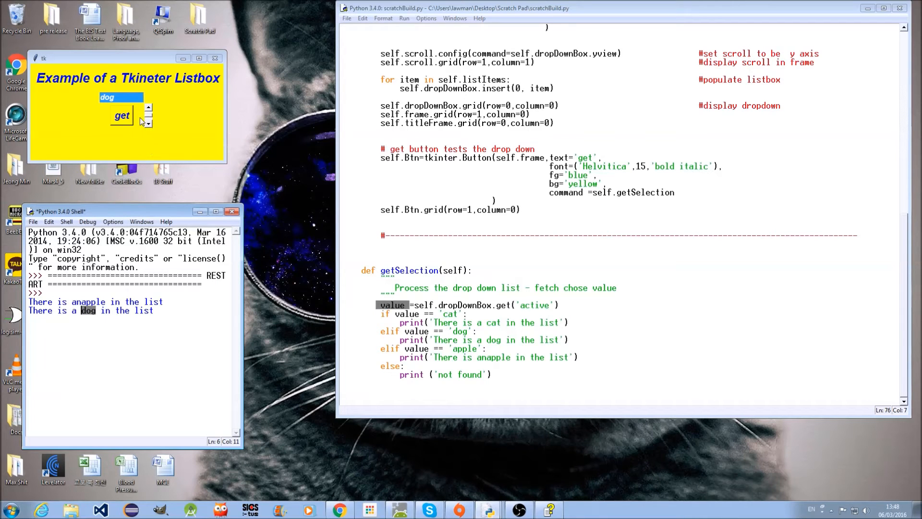
{"action": "left_click", "coordinate": [148, 112]}
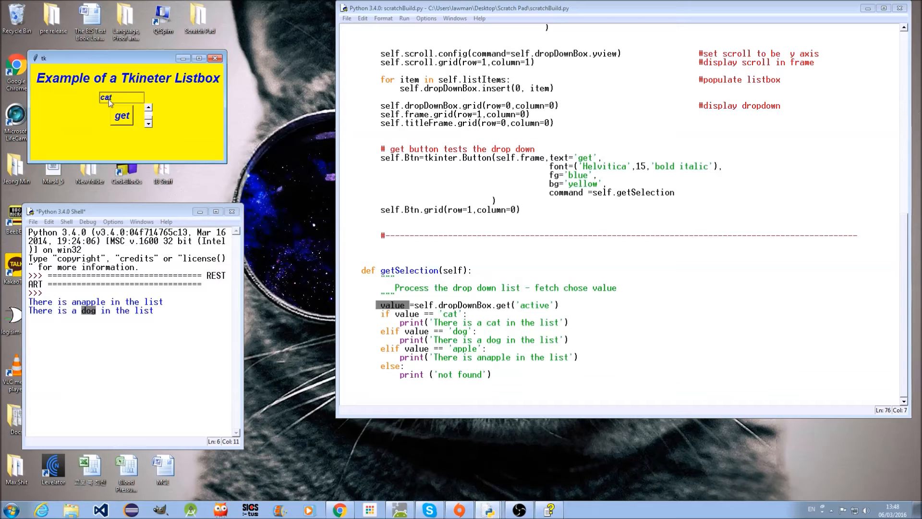
{"action": "left_click", "coordinate": [122, 115]}
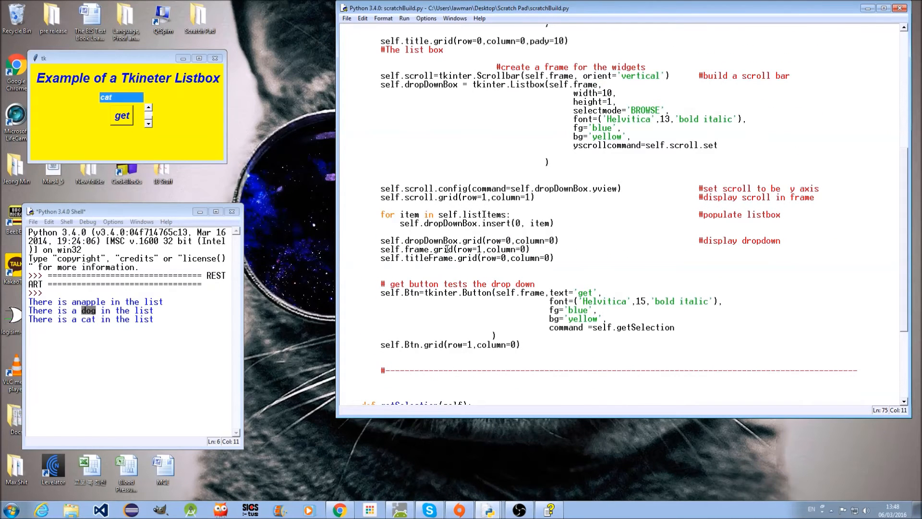
{"action": "mouse_move", "coordinate": [415, 210]}
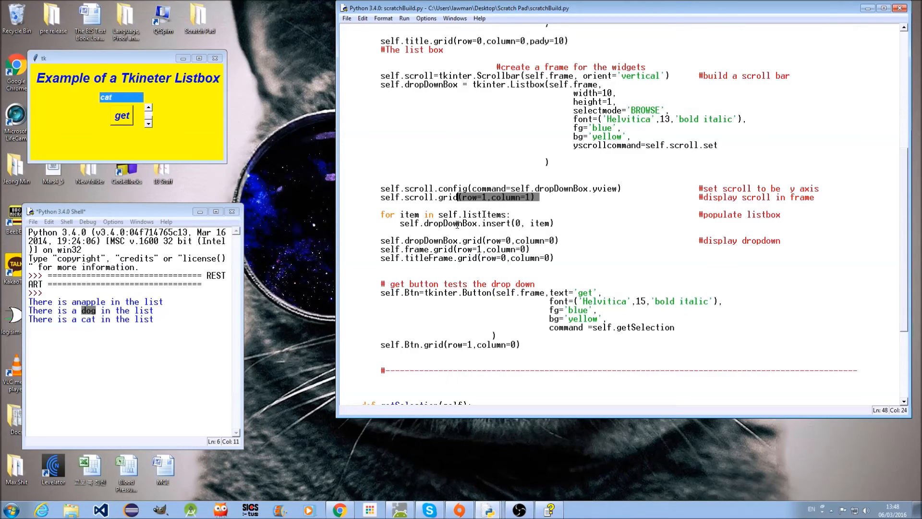
{"action": "mouse_move", "coordinate": [504, 238]}
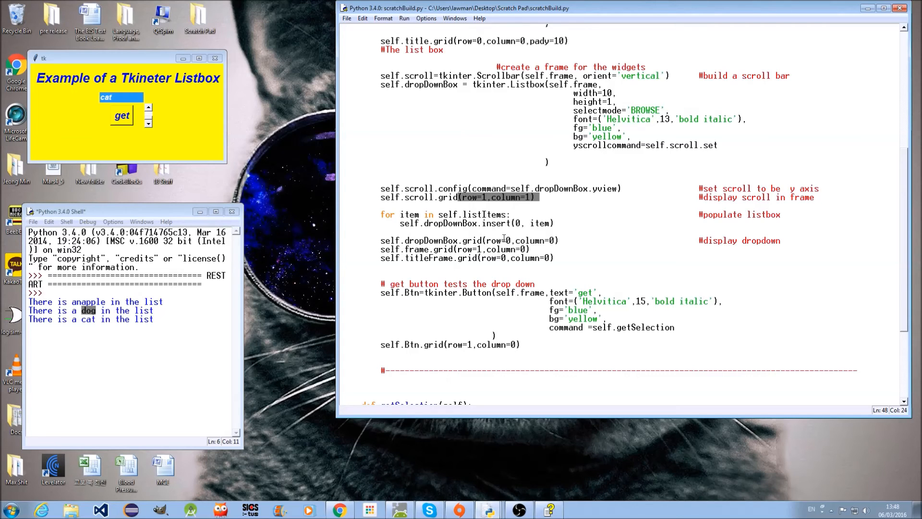
{"action": "mouse_move", "coordinate": [513, 240]}
{"action": "type", "text": "0"}
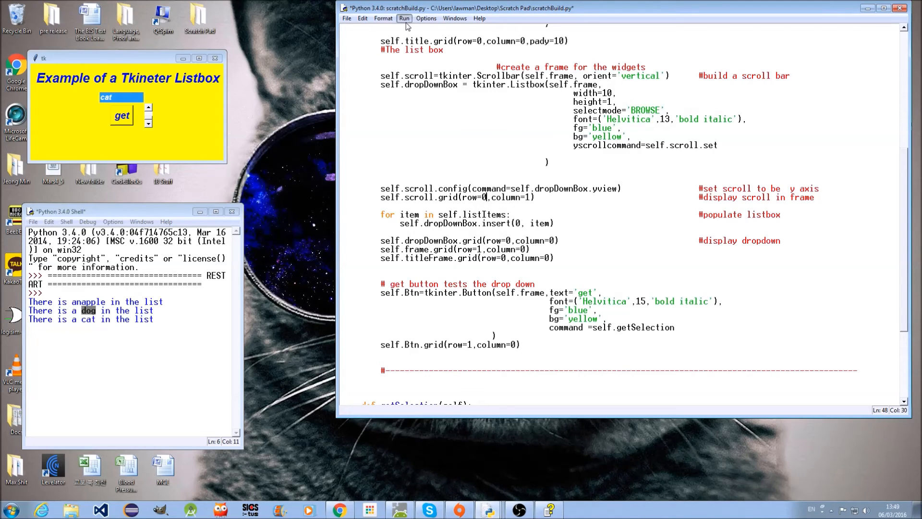
Reopen main.py from the Desktop Scratch Pad folder, run it with F5 and step the listbox to cat.
{"action": "left_click", "coordinate": [405, 18]}
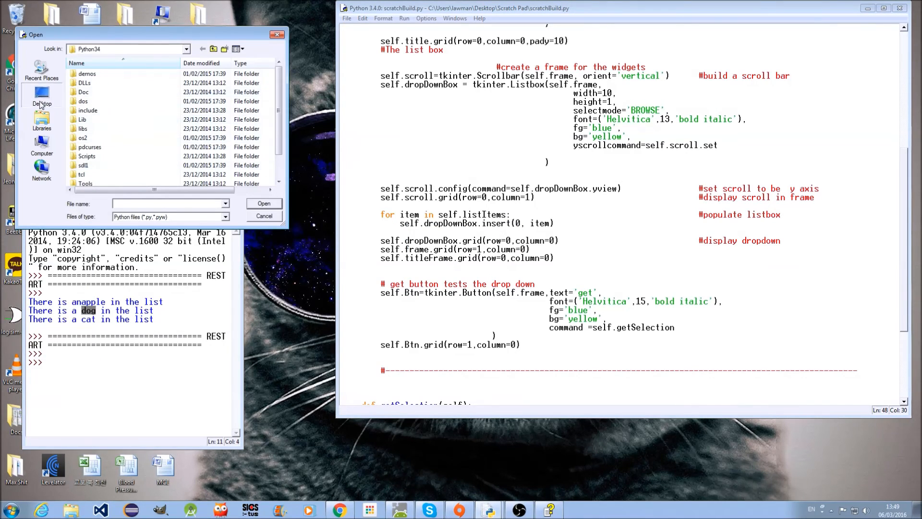
{"action": "left_click", "coordinate": [41, 94]}
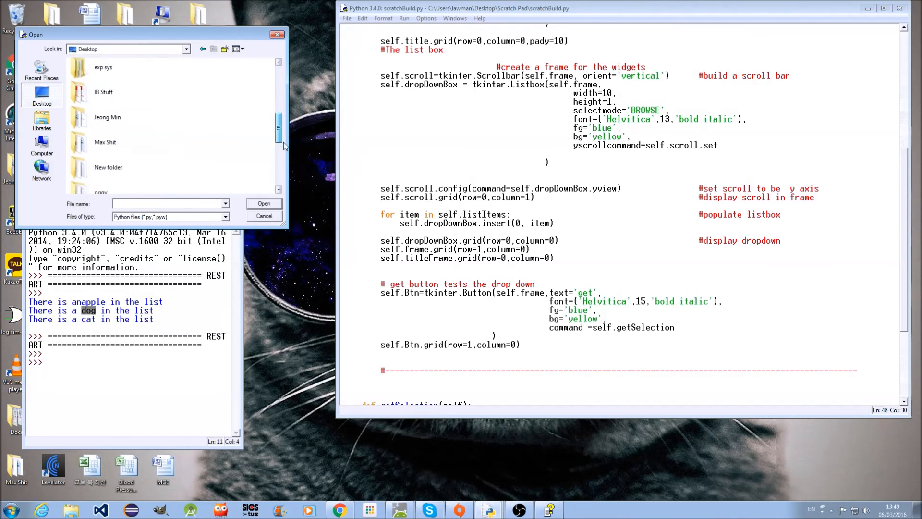
{"action": "scroll", "scroll_direction": "down", "scroll_amount": 3}
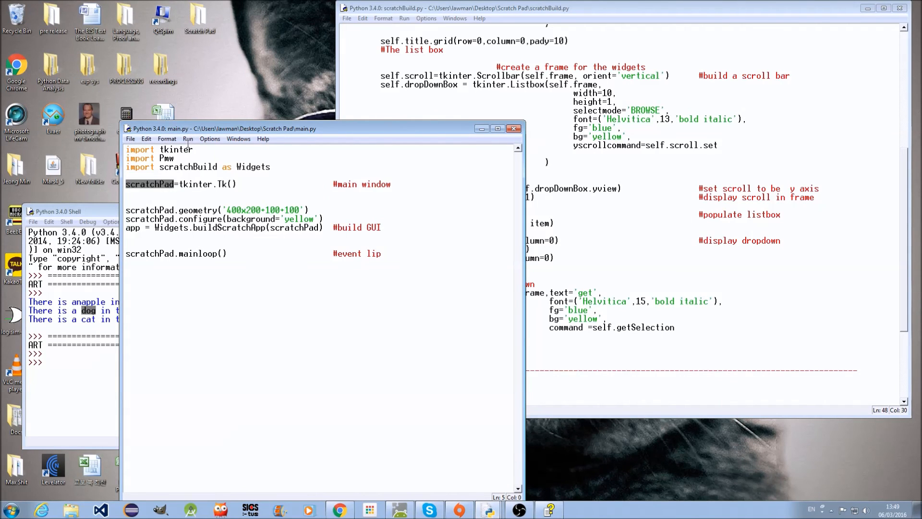
{"action": "key", "text": "F5"}
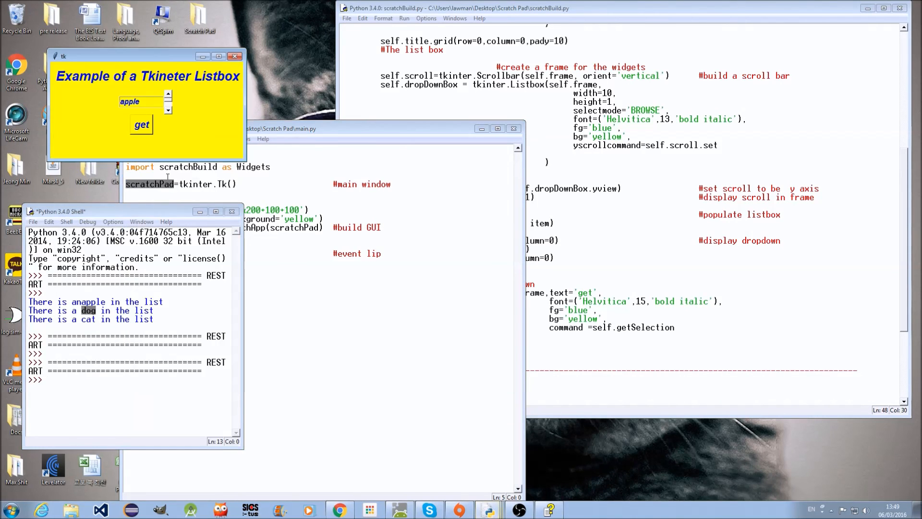
{"action": "left_click", "coordinate": [169, 110]}
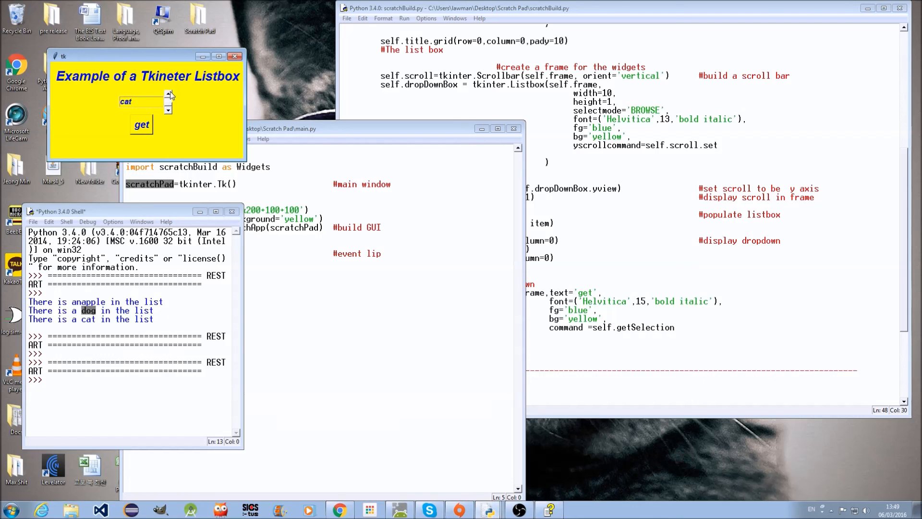